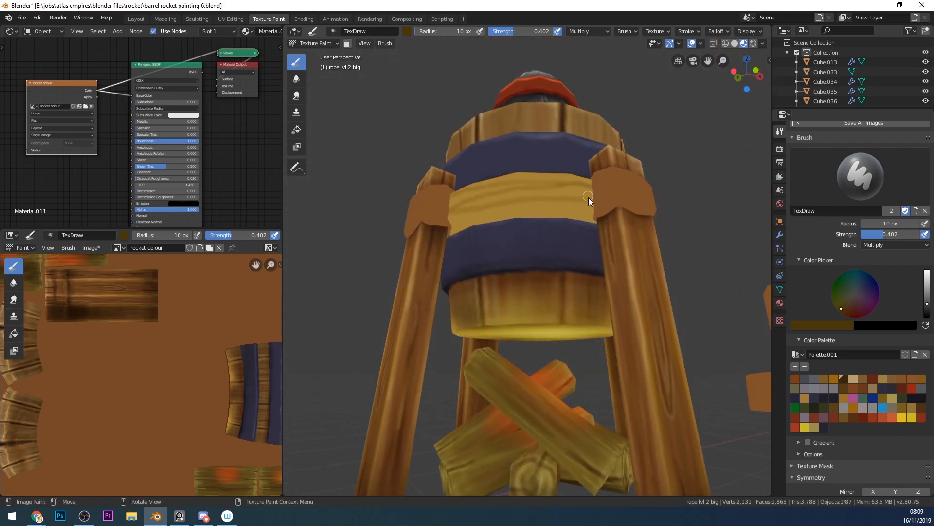
Stroke four dark Multiply strand lines across the yellow rope band
drag(589, 199, 569, 221)
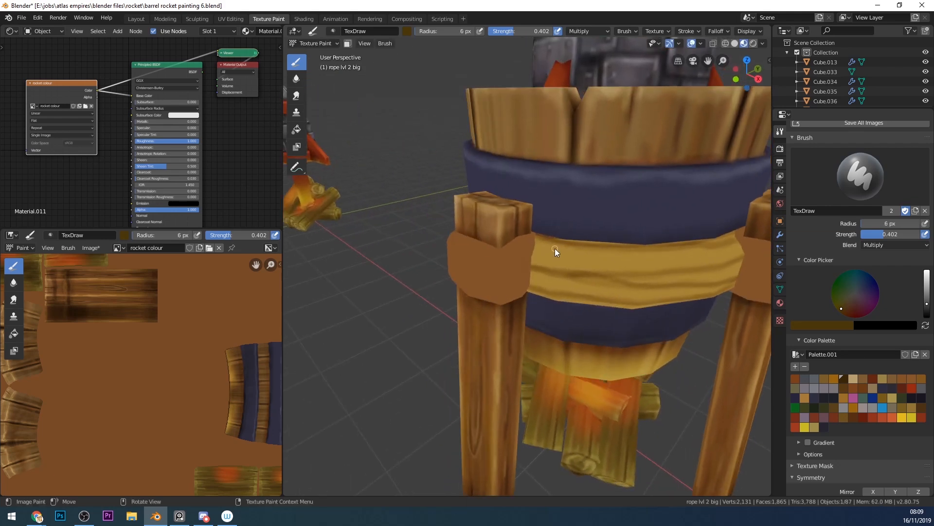
drag(556, 252, 647, 248)
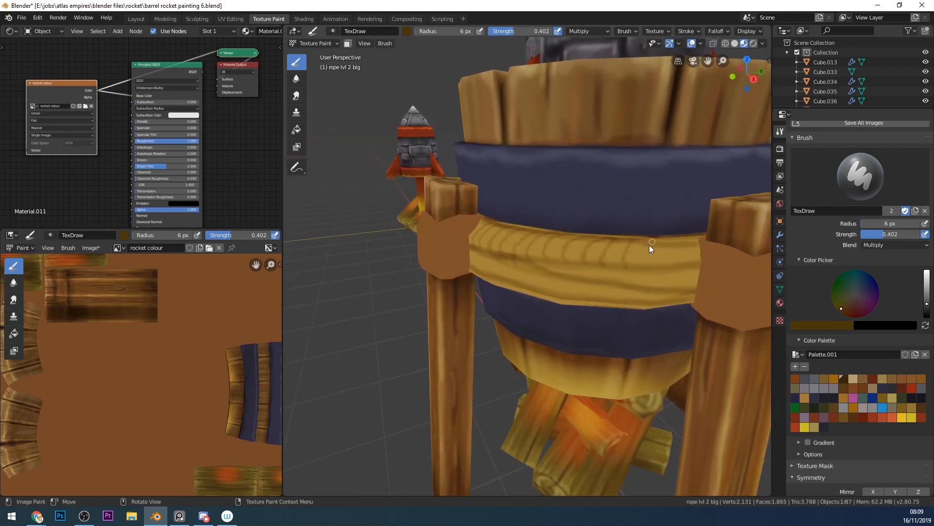
drag(650, 250, 695, 215)
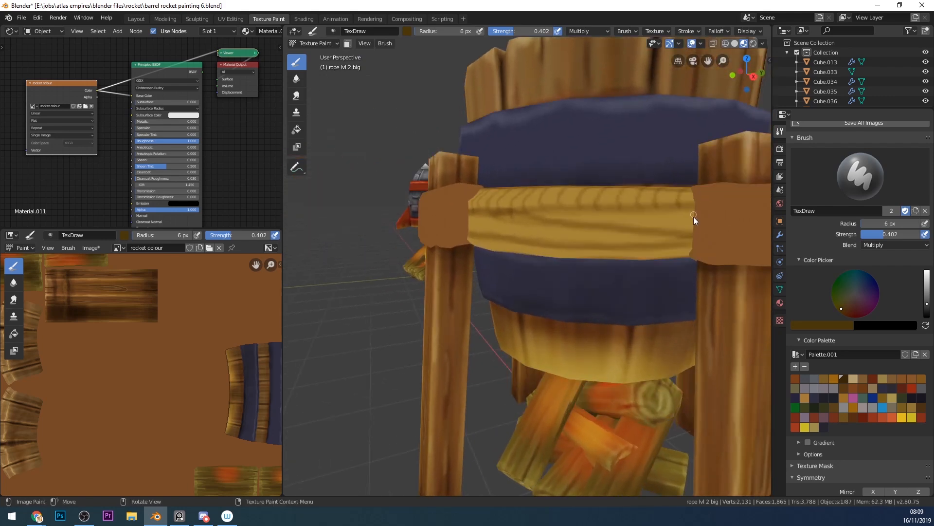
drag(693, 214, 608, 215)
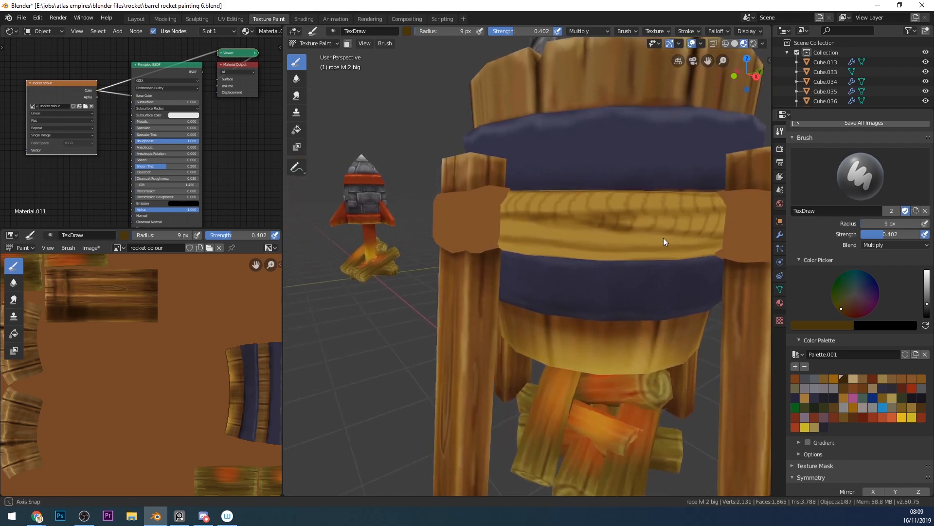
Add diagonal dark strokes between strands and shade their lower edge at radius 9
drag(664, 241, 608, 227)
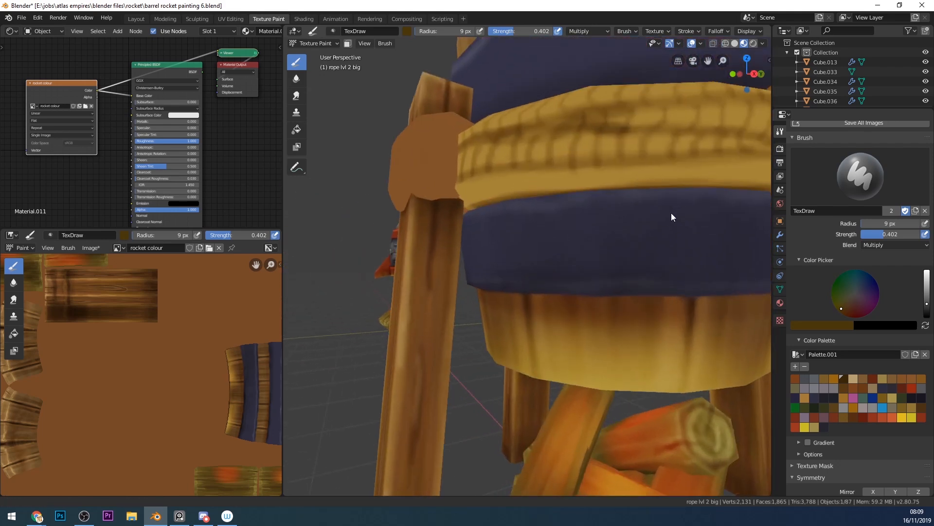
drag(672, 216, 581, 194)
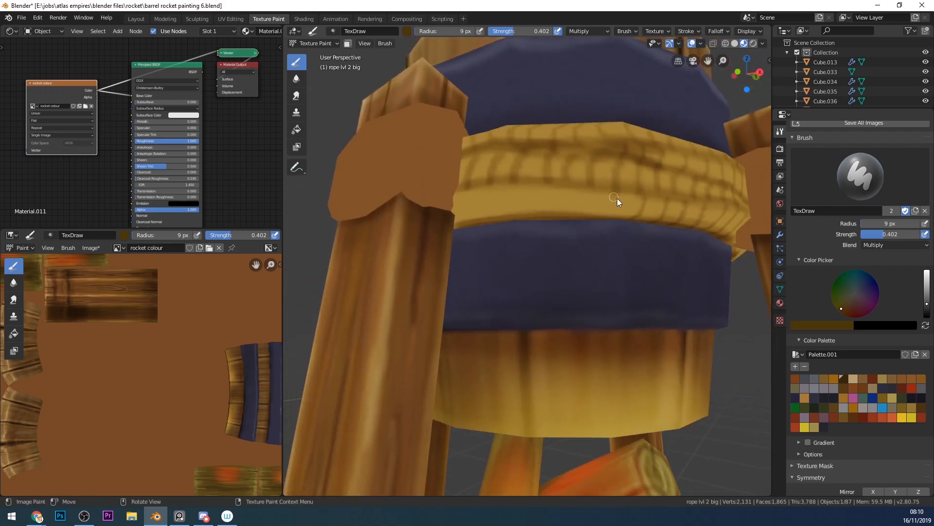
drag(618, 202, 595, 211)
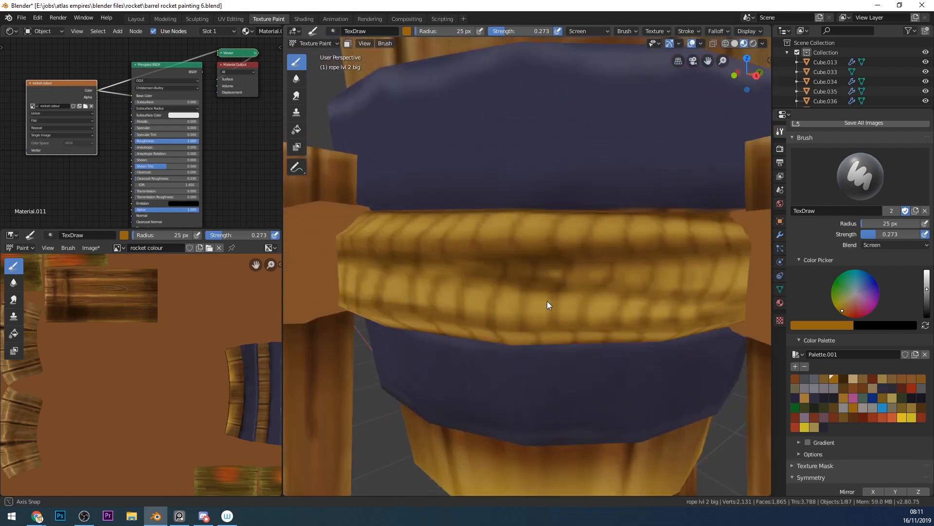
Paint a light yellow Screen highlight at strength 0.273 along the rope strands
drag(548, 305, 560, 354)
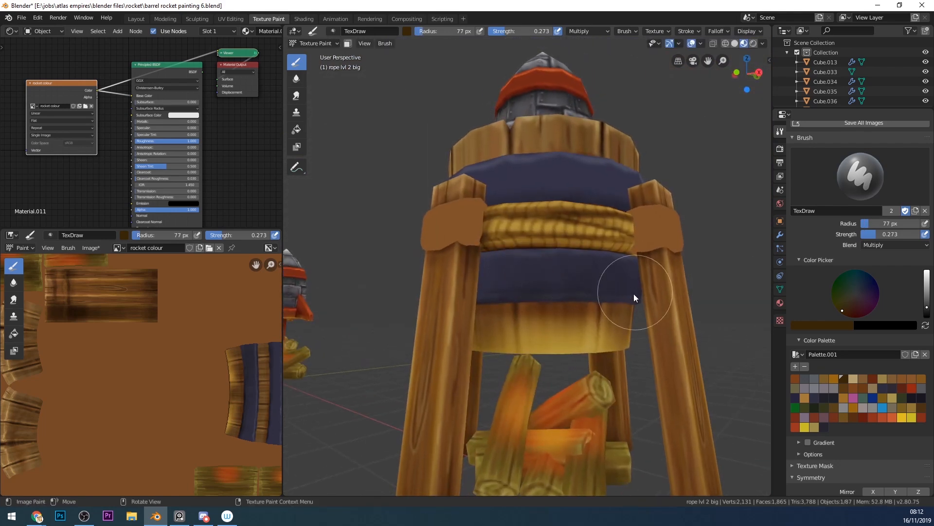
Reduce the brush radius to 20 px with Multiply blending restored
drag(634, 298, 575, 298)
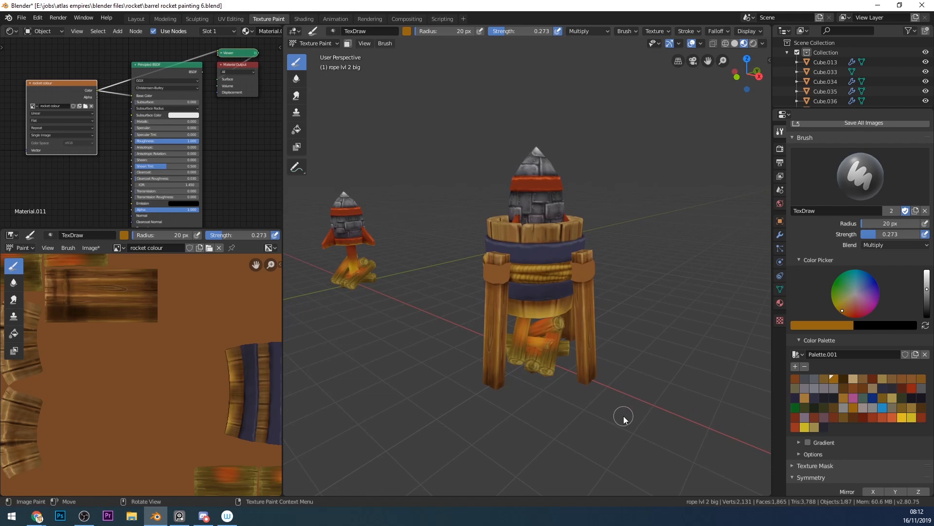
mouse_move(621, 425)
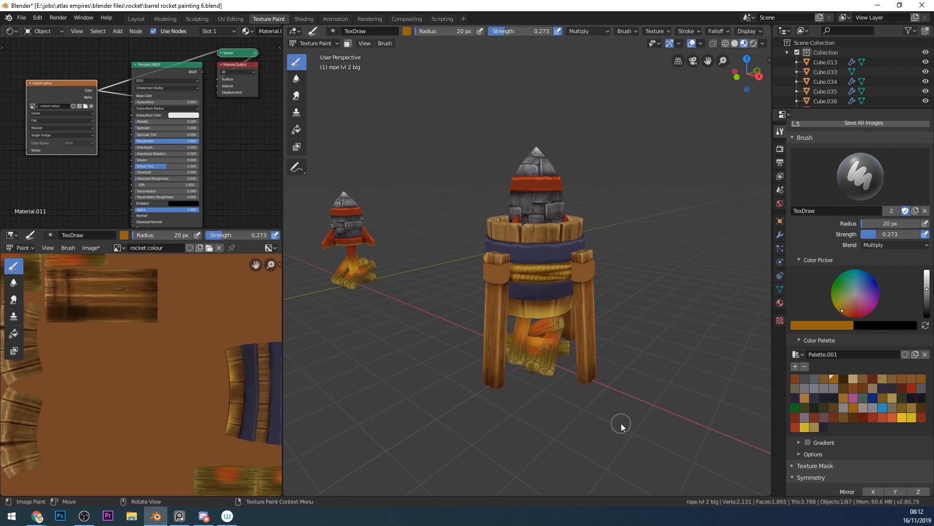